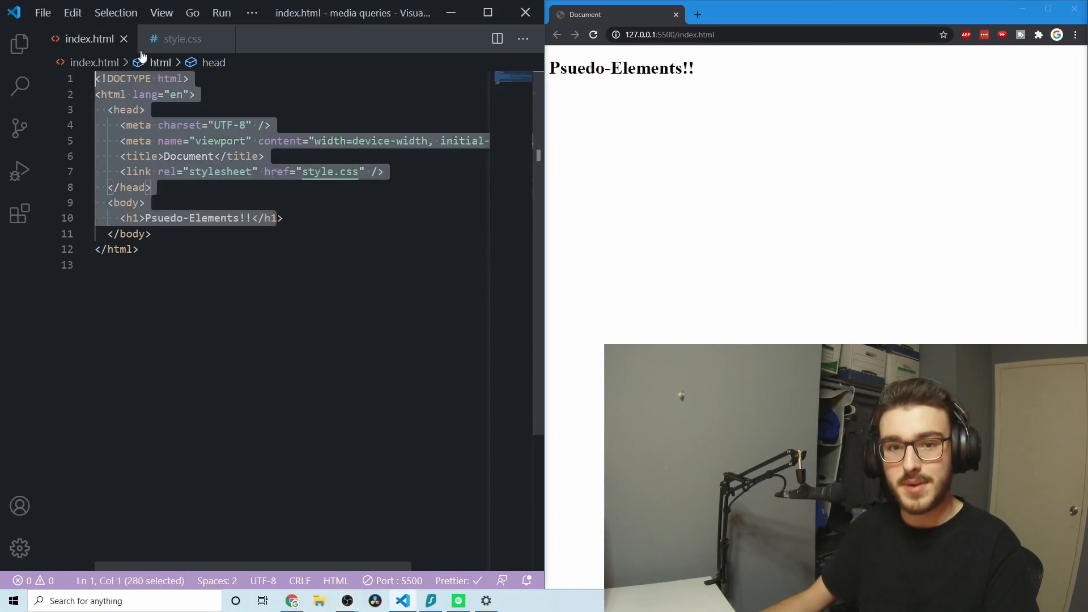
Step: Review the empty stylesheet and select the Psuedo-Elements heading in index.html
left_click(183, 39)
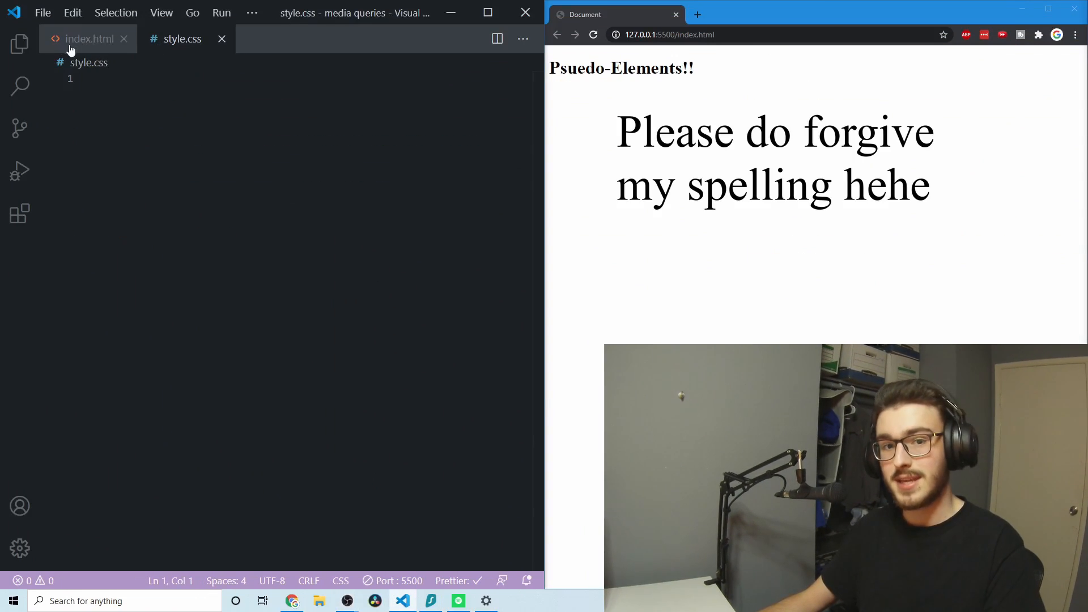
left_click(89, 38)
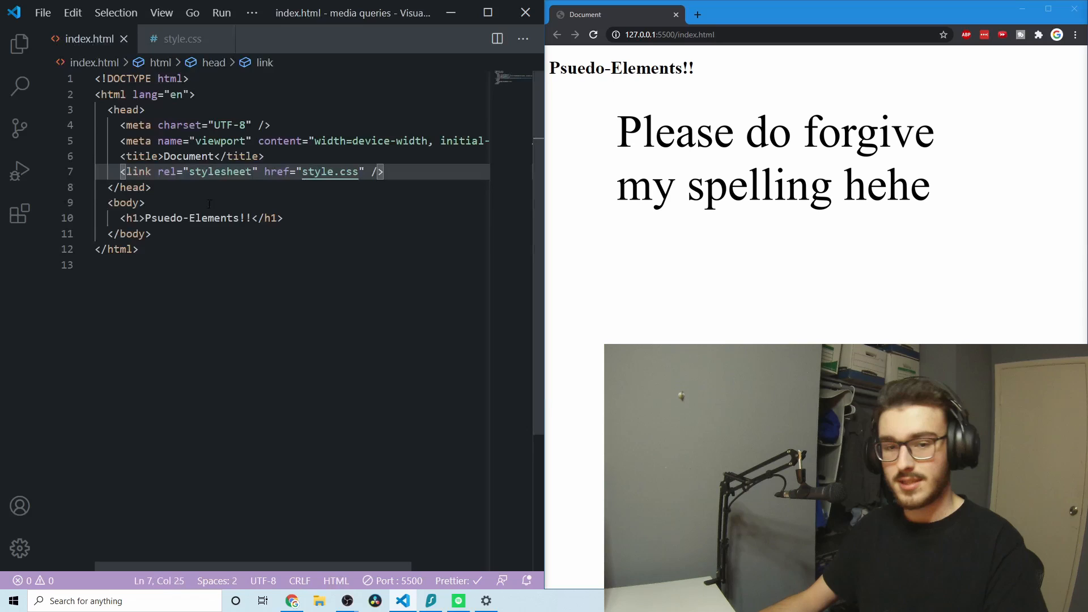
left_click(216, 217)
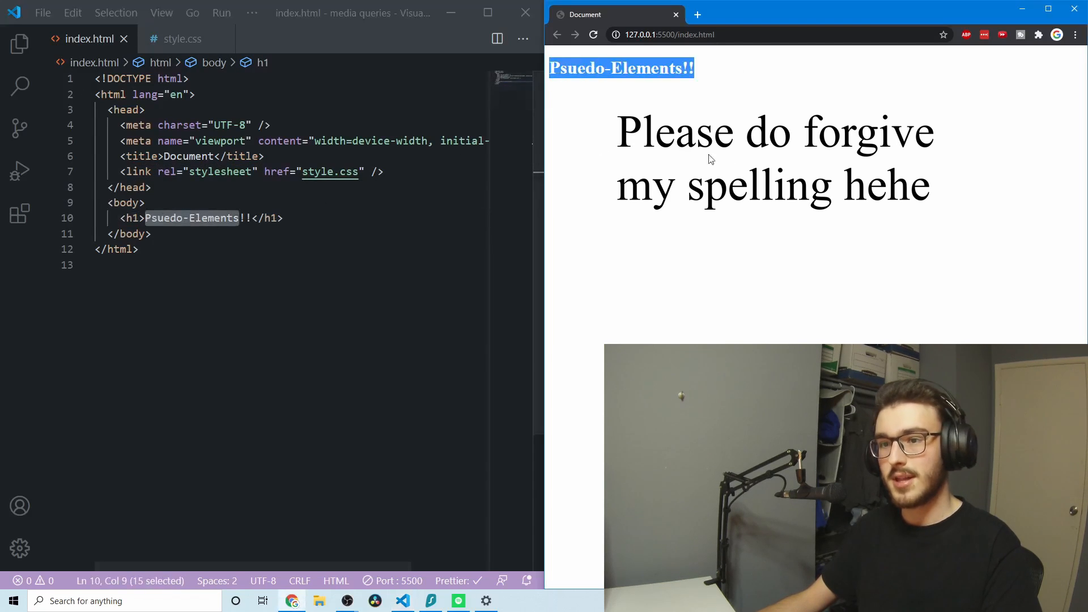
Step: Write h1 { color: red; } in style.css and change the selector to h1::first-letter
left_click(183, 39)
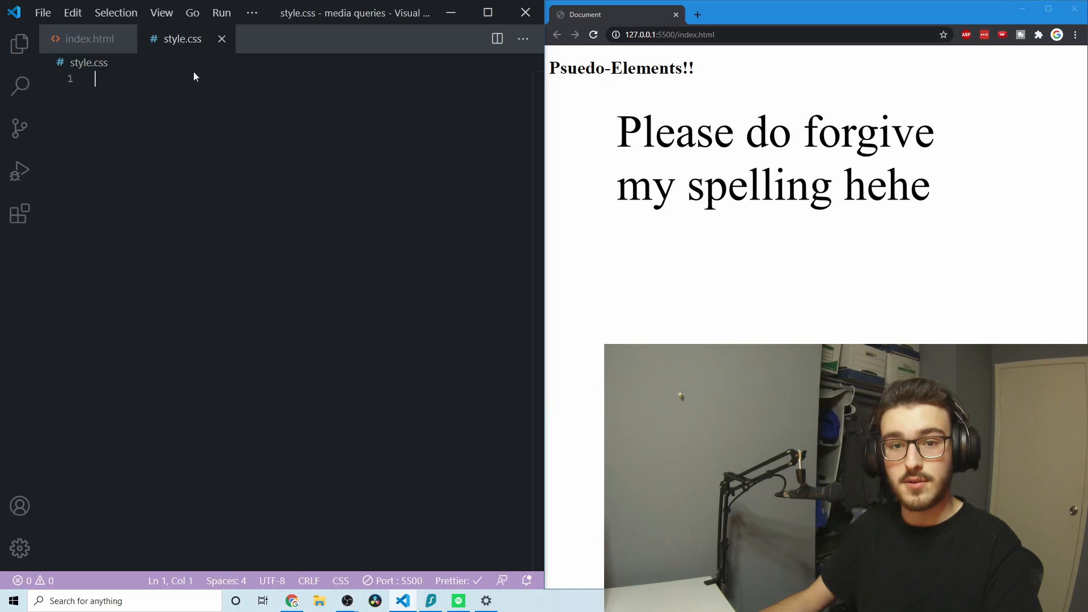
type("h")
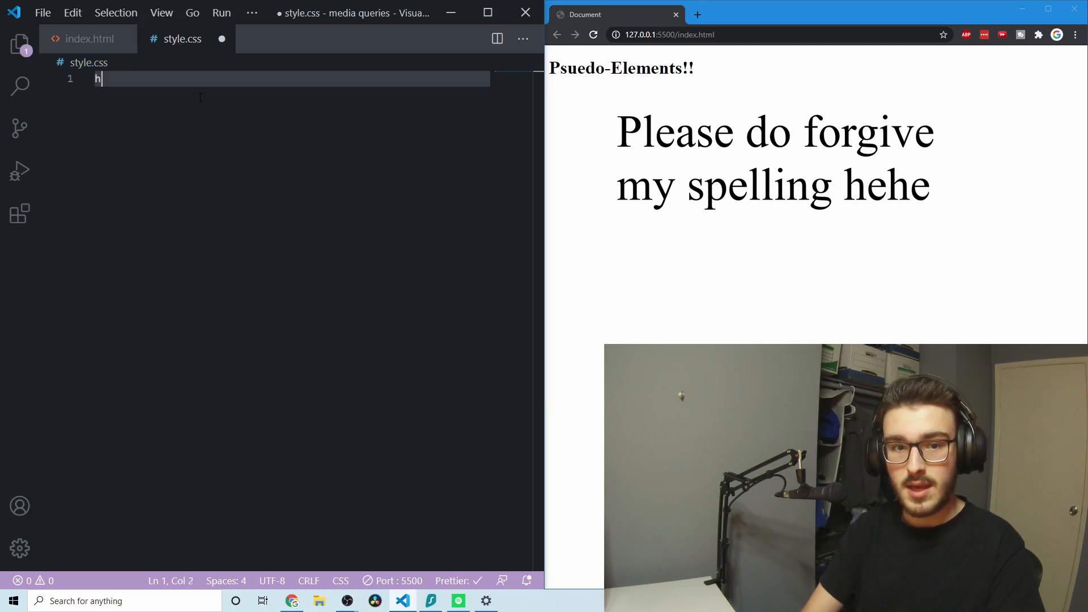
type("1 {")
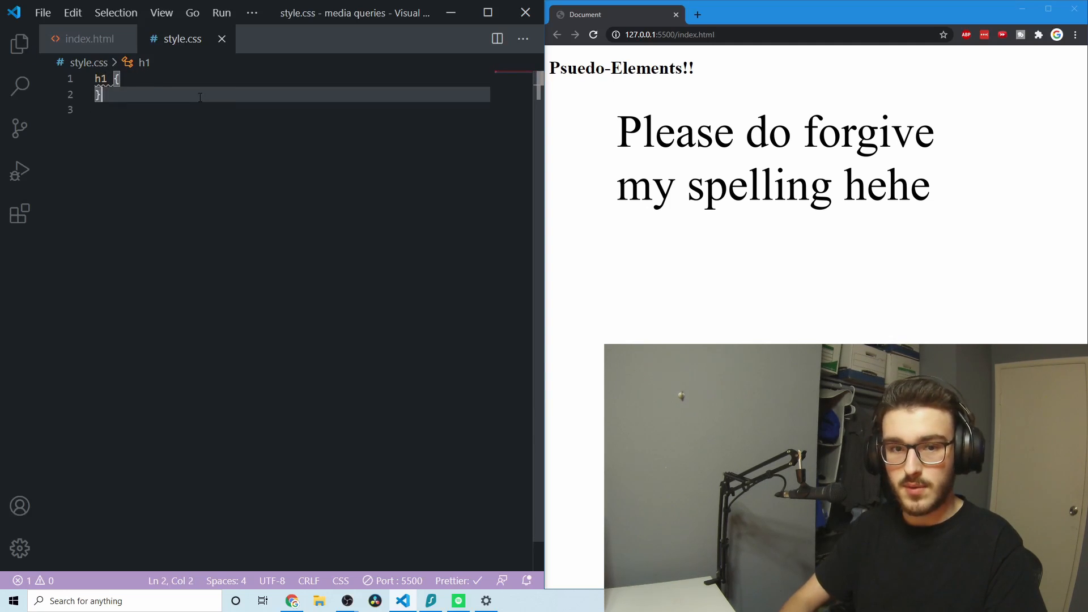
type("color: red;")
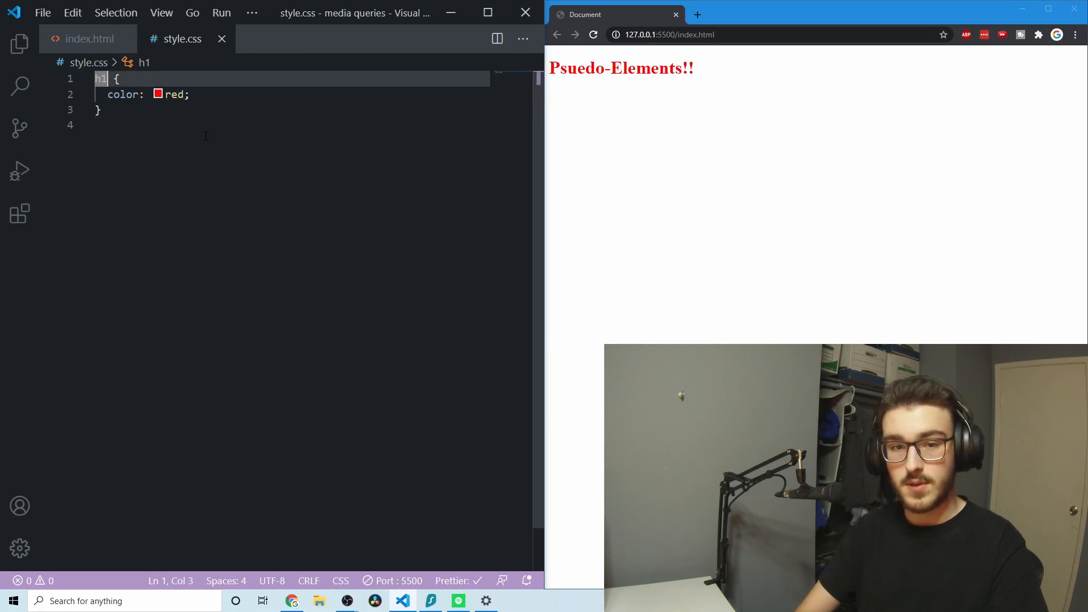
type("::")
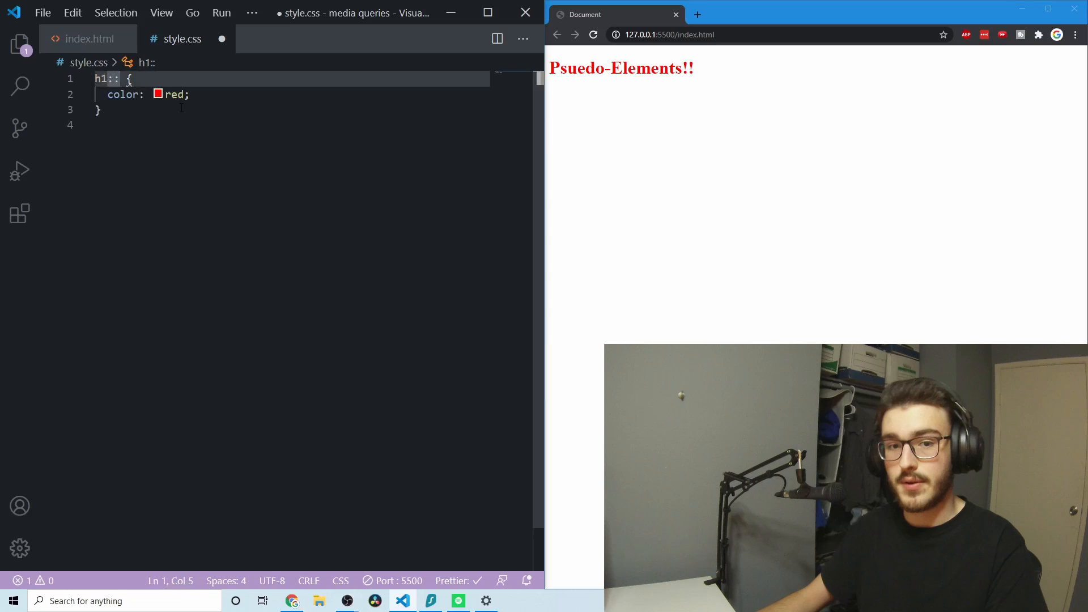
type("first-l")
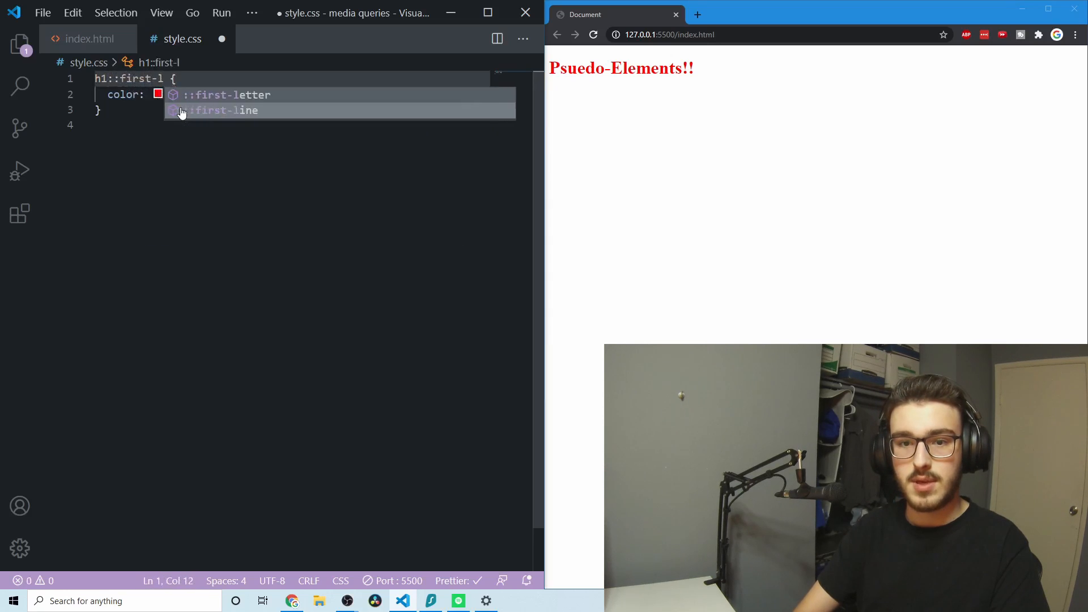
left_click(225, 95)
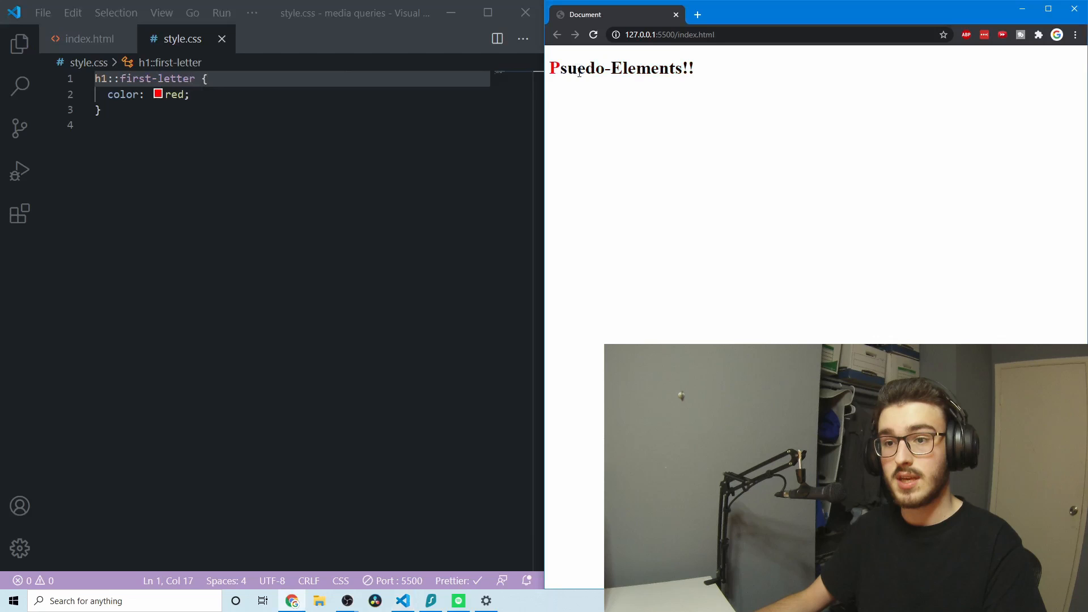
left_click(86, 39)
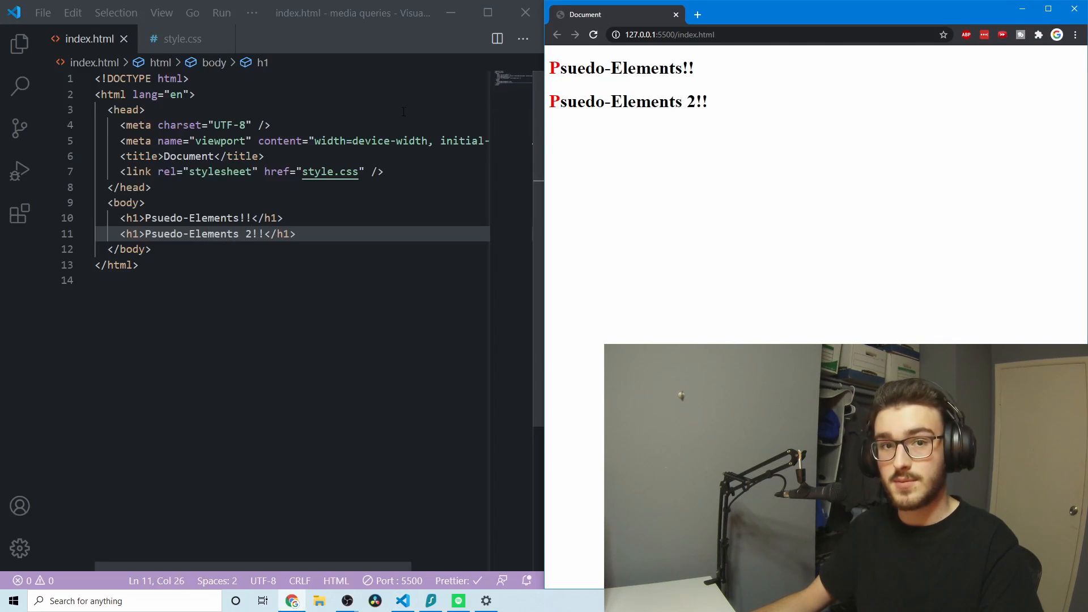
Step: Return to the h1::first-letter rule in style.css
left_click(182, 39)
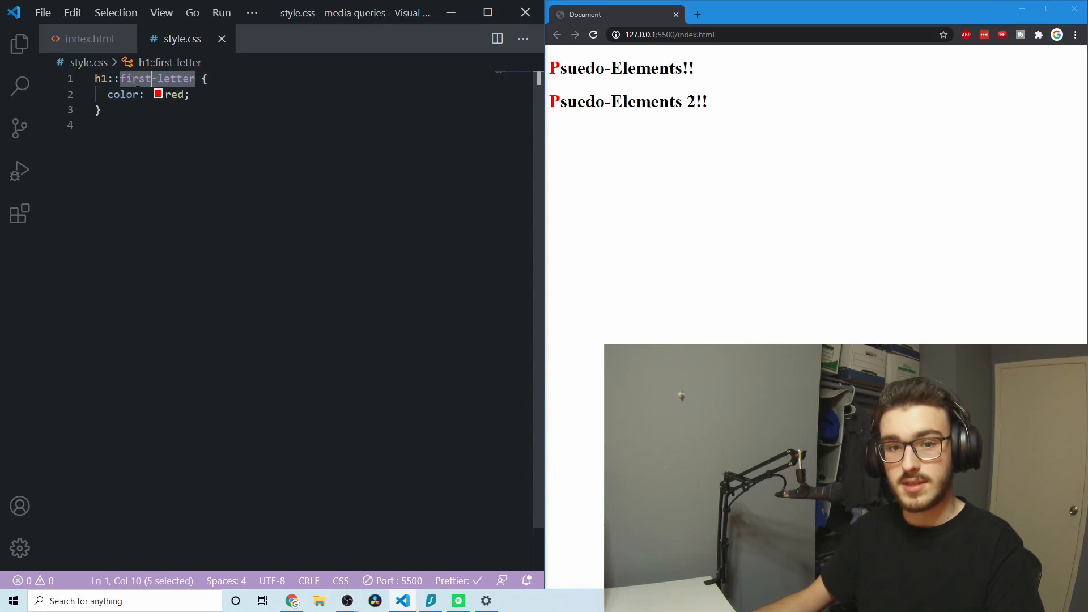
Step: Turn the rule into h1::before with a random-text content value '723hthwgfasjdfhasedur'
type("before")
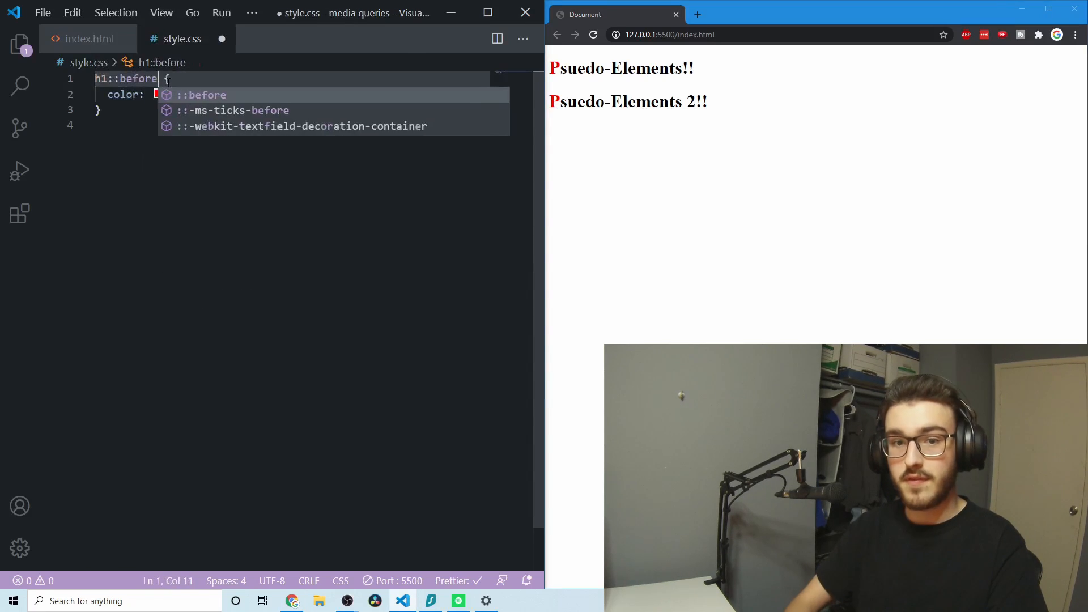
type("red;")
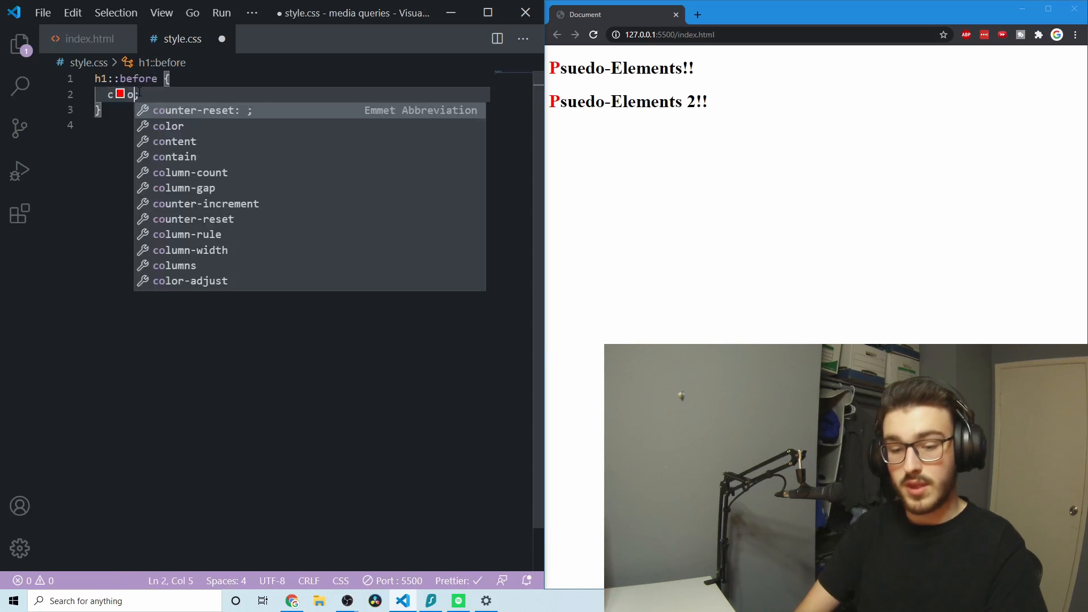
type("content:")
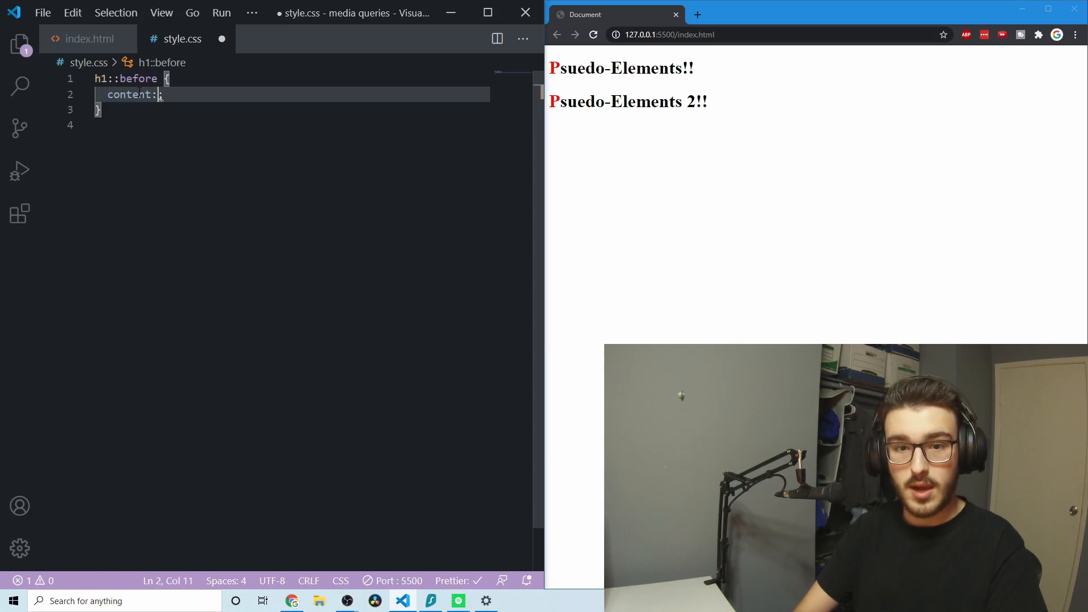
type("\"\"")
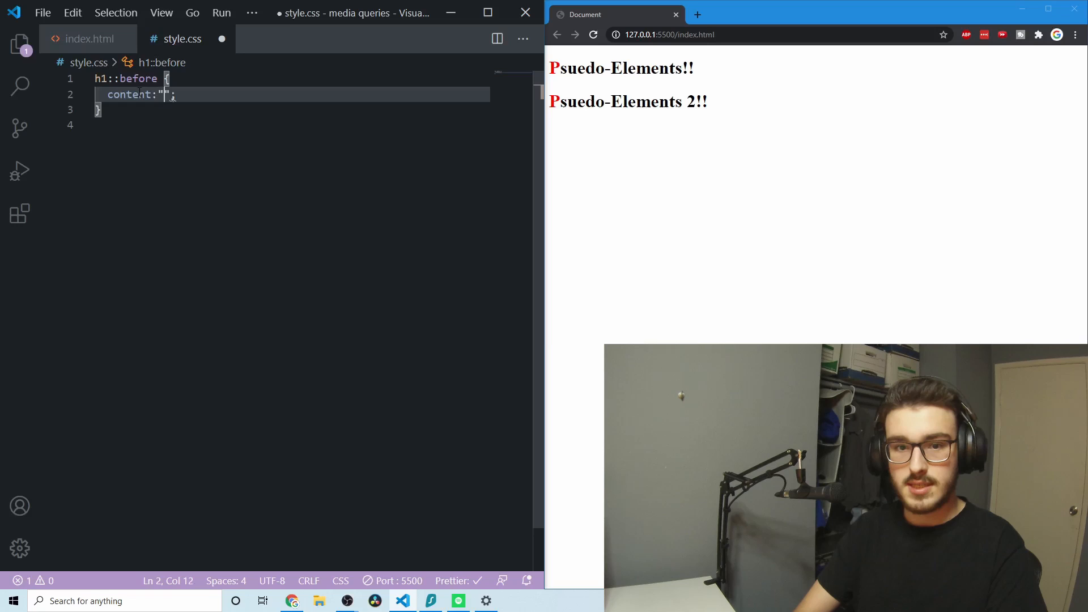
key("Backspace")
type("-")
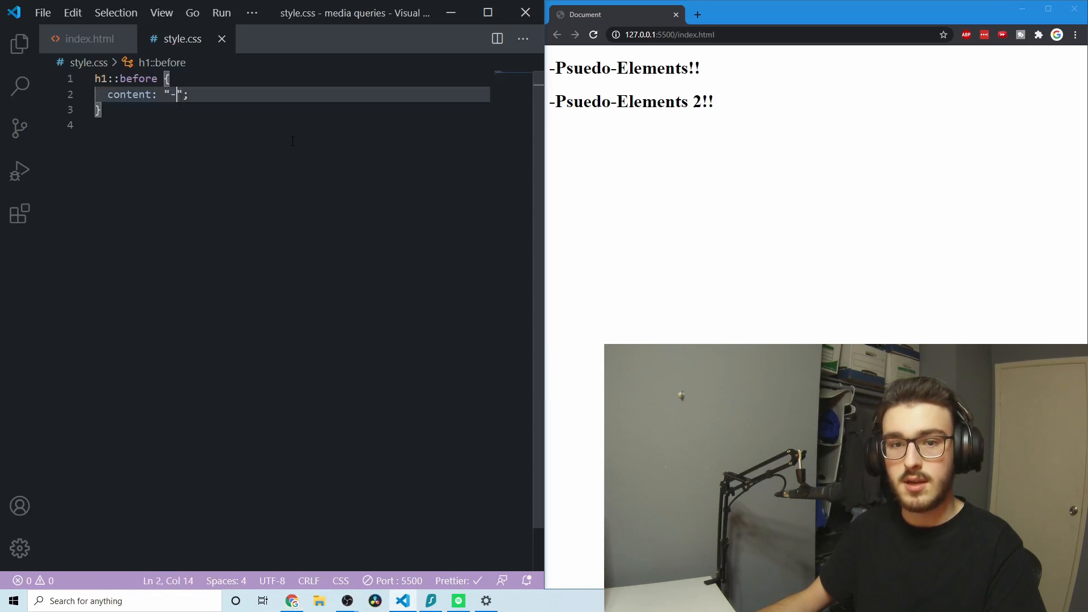
type("723hthwgfasjdfh")
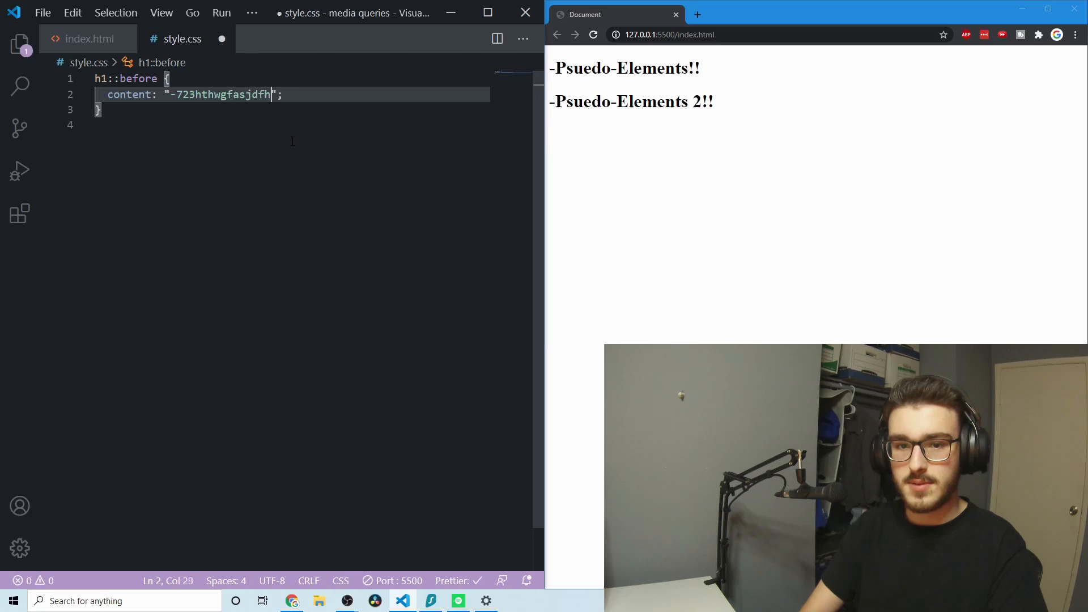
type("ased")
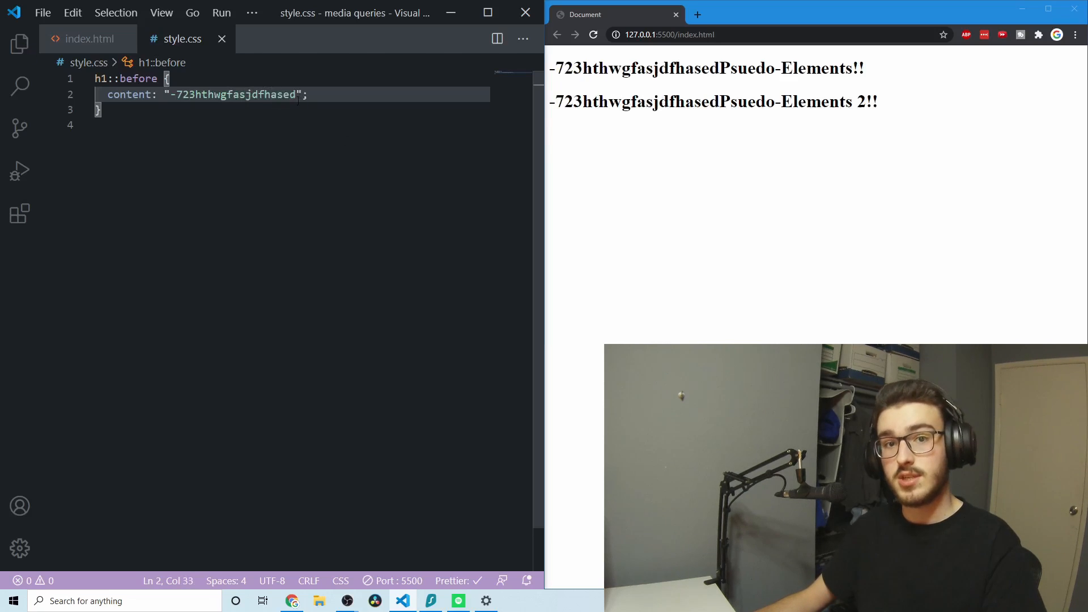
type("ur")
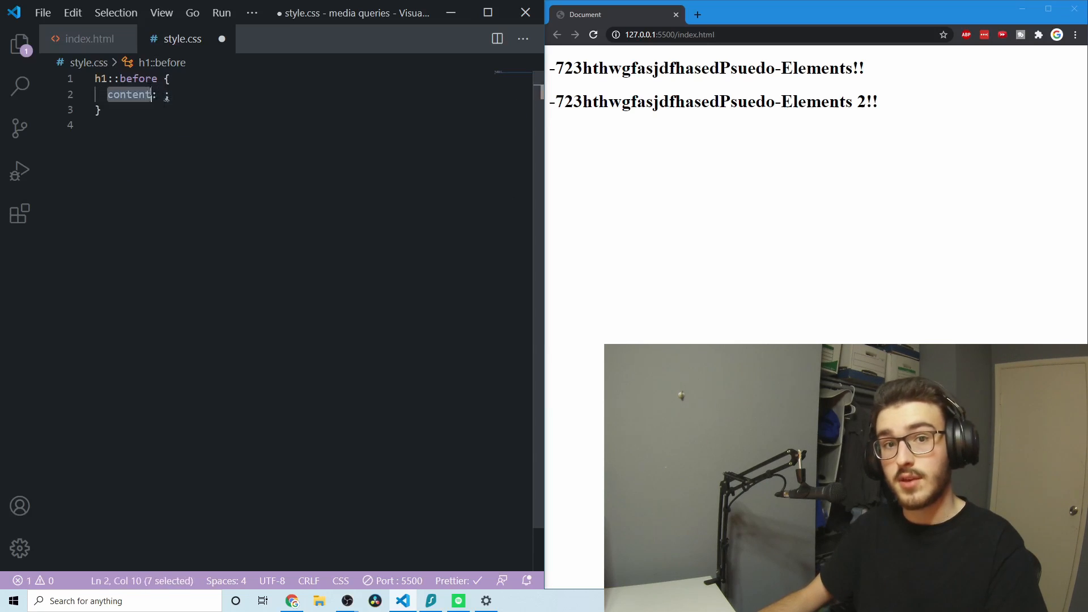
Step: Change the pseudo-element to ::selection with color blue and background-color red
type("selection")
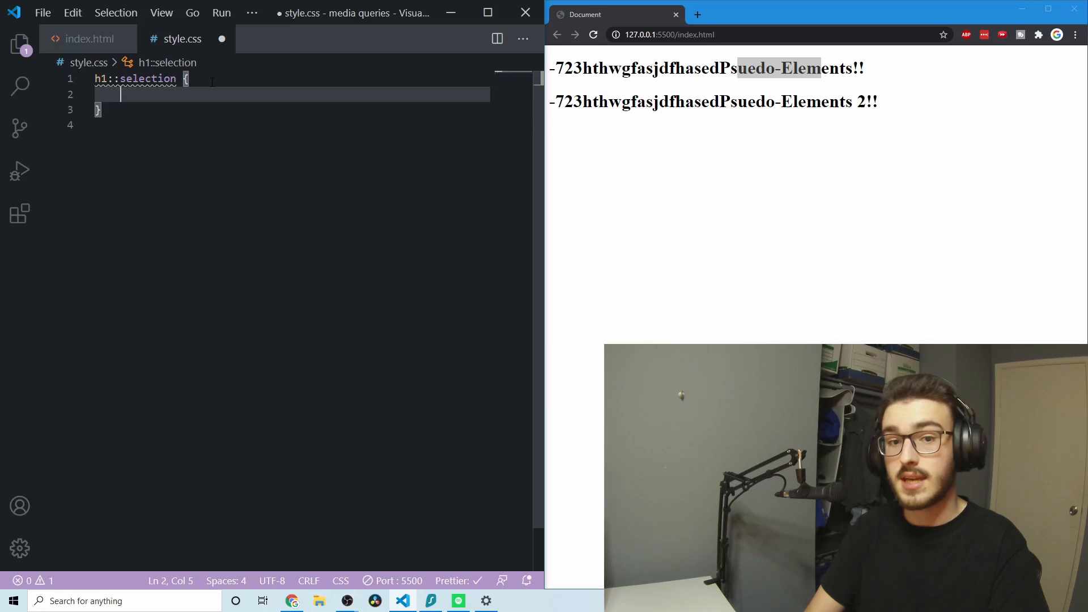
type("color:blue;")
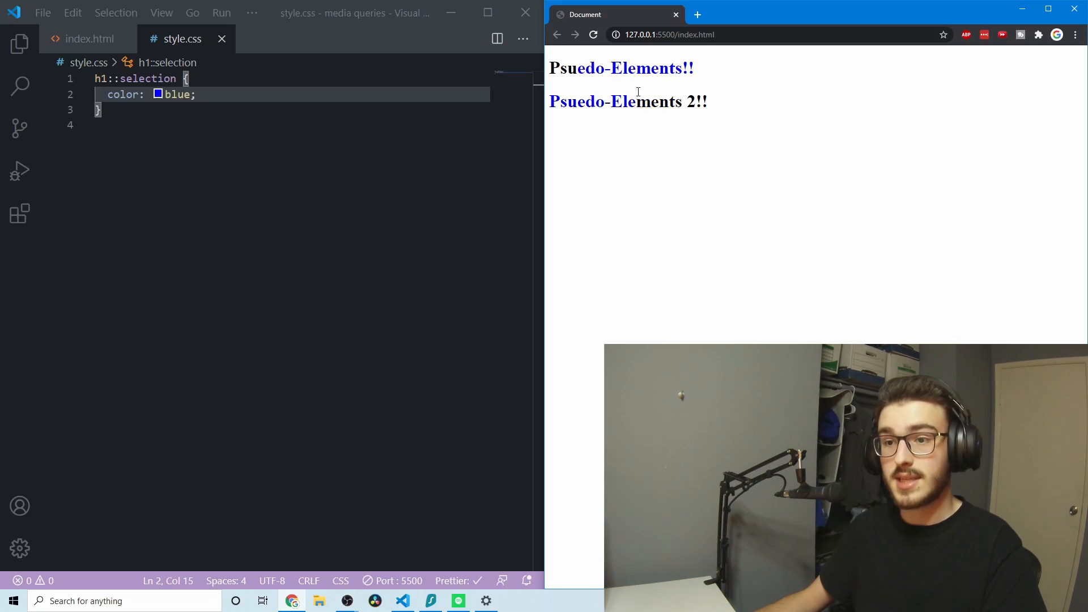
type("back")
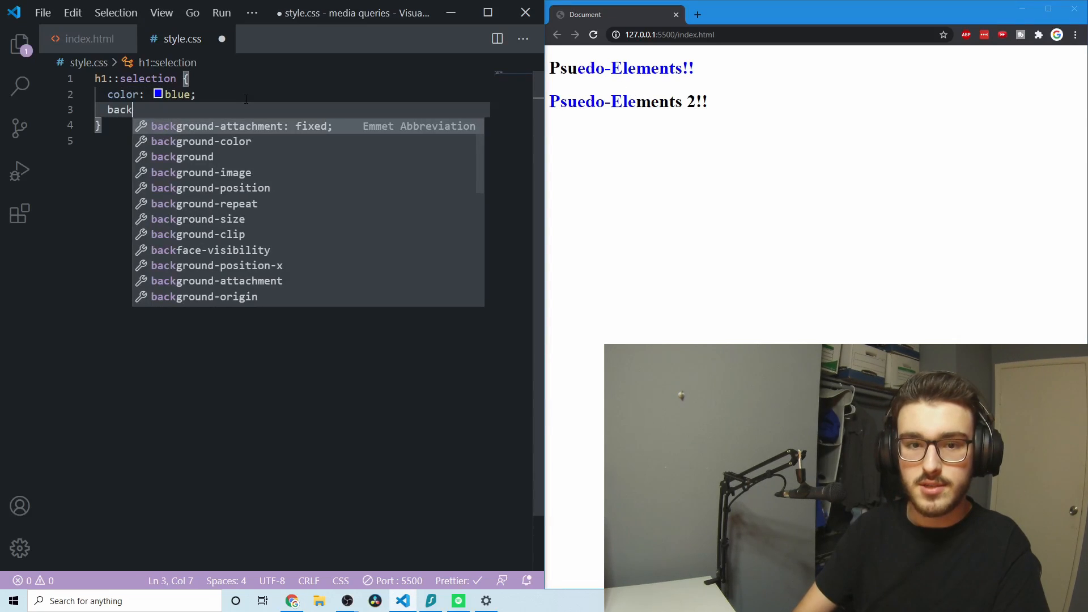
type("r")
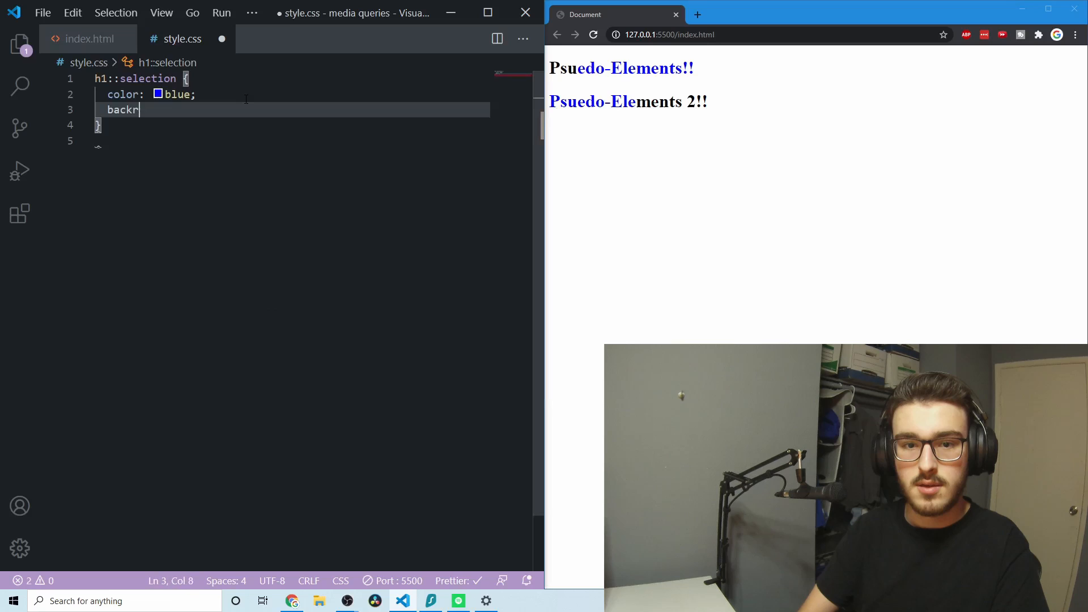
type("ground-color:")
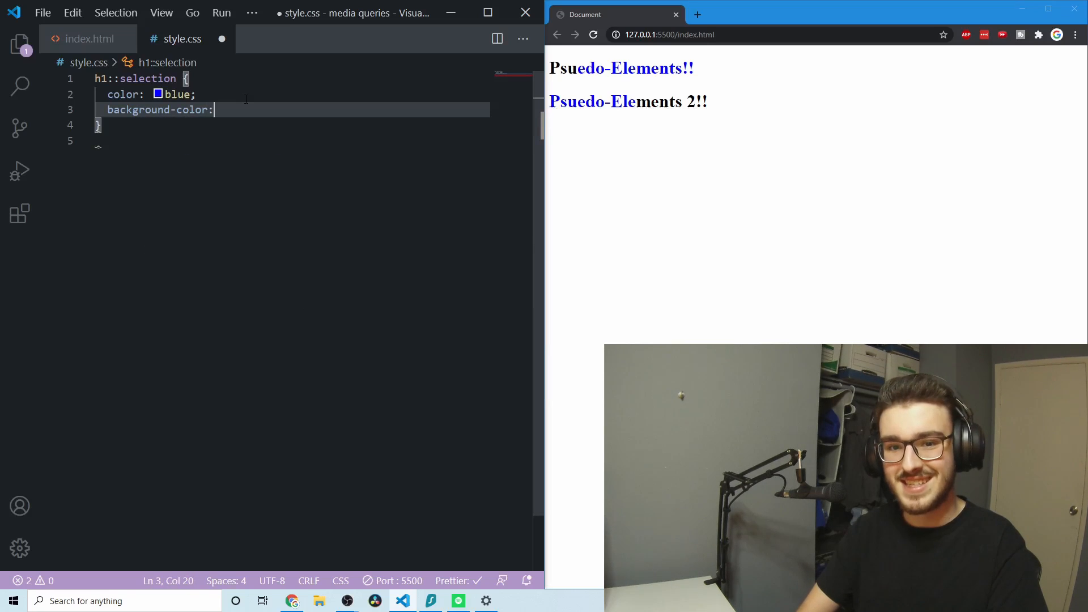
type("red;")
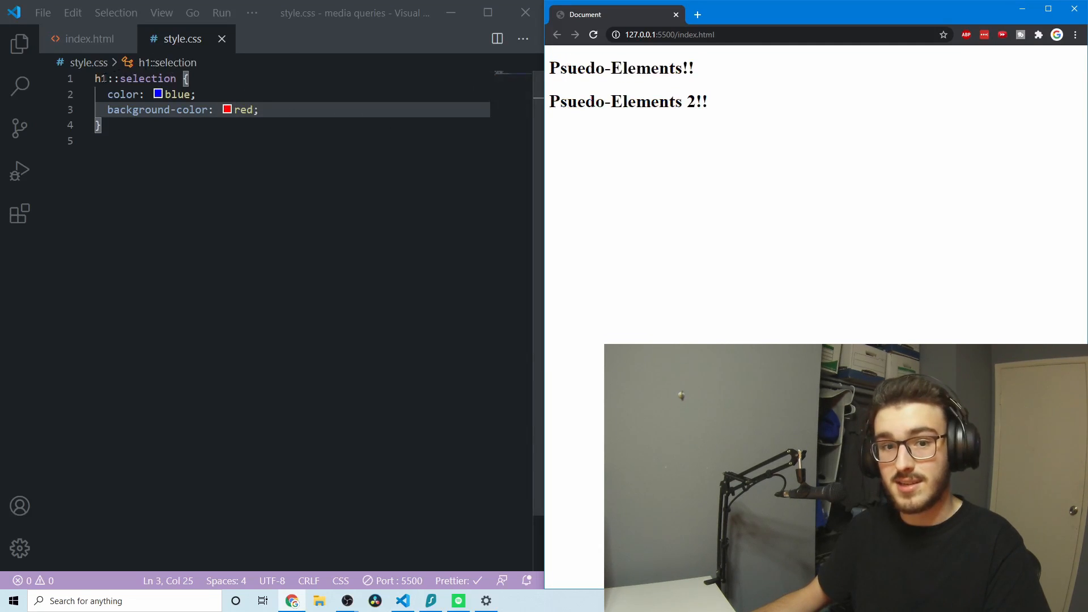
double_click(143, 78)
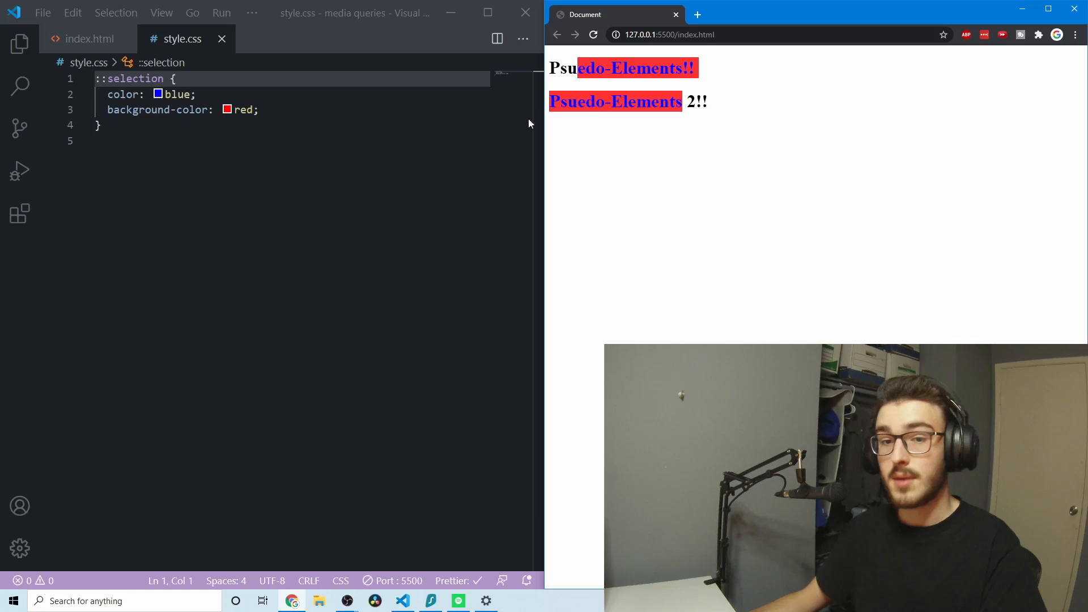
Step: Expand a lorem30 abbreviation in index.html into a 30-word placeholder paragraph
left_click(89, 38)
type("<p>lore</p>")
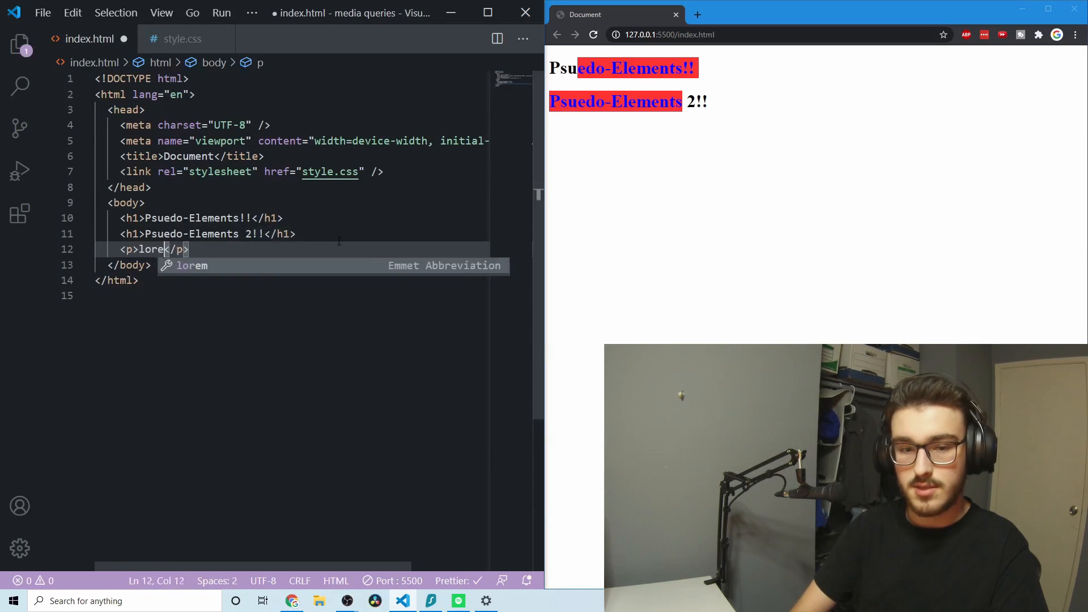
type("m30")
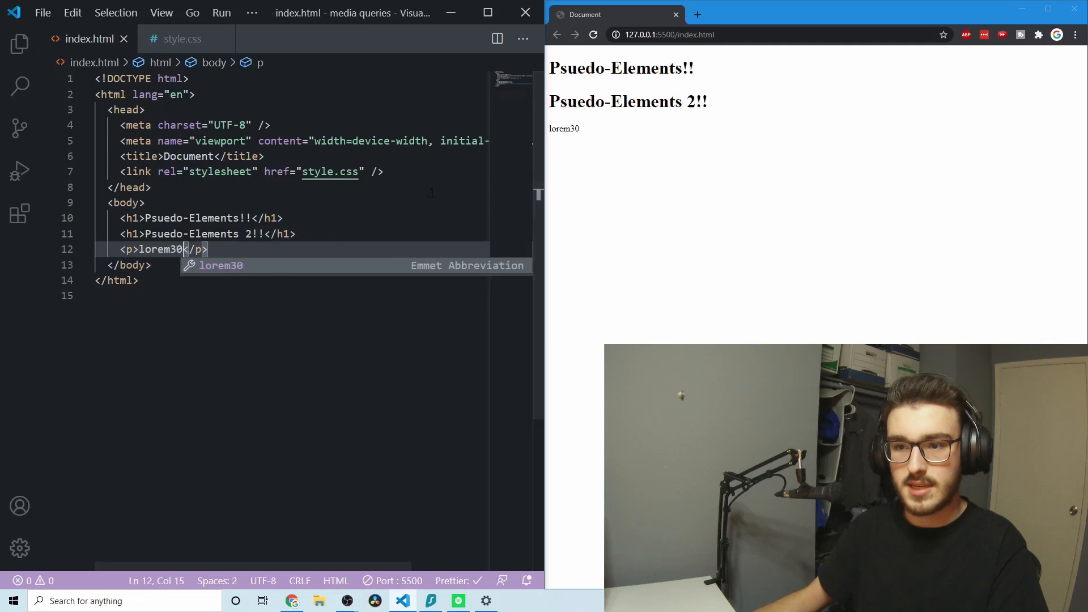
key("Tab")
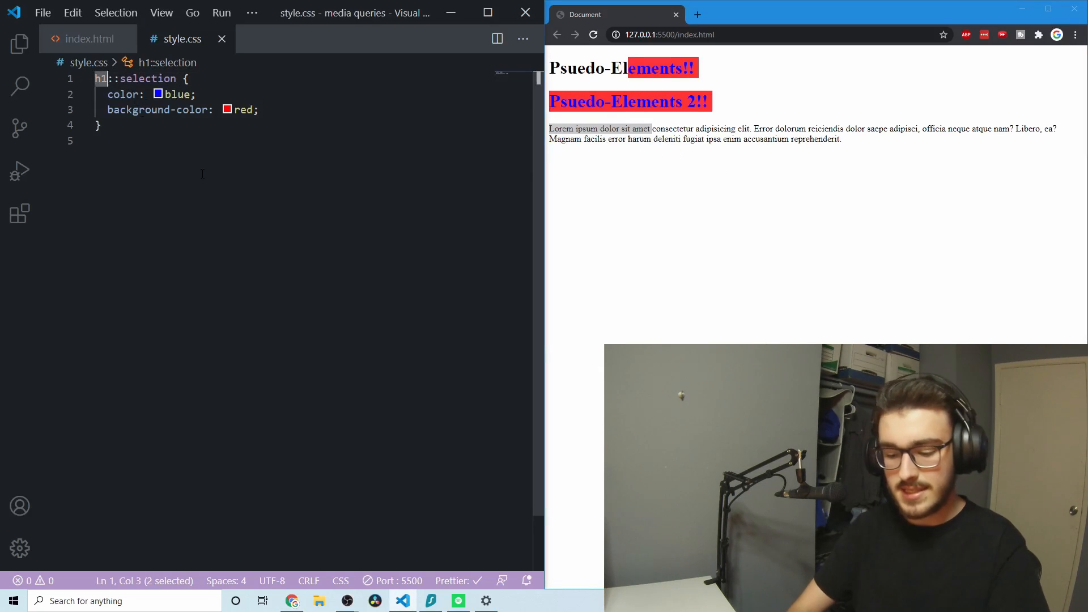
Step: Change the selector to .main::selection and give the paragraph class "main"
type(".main")
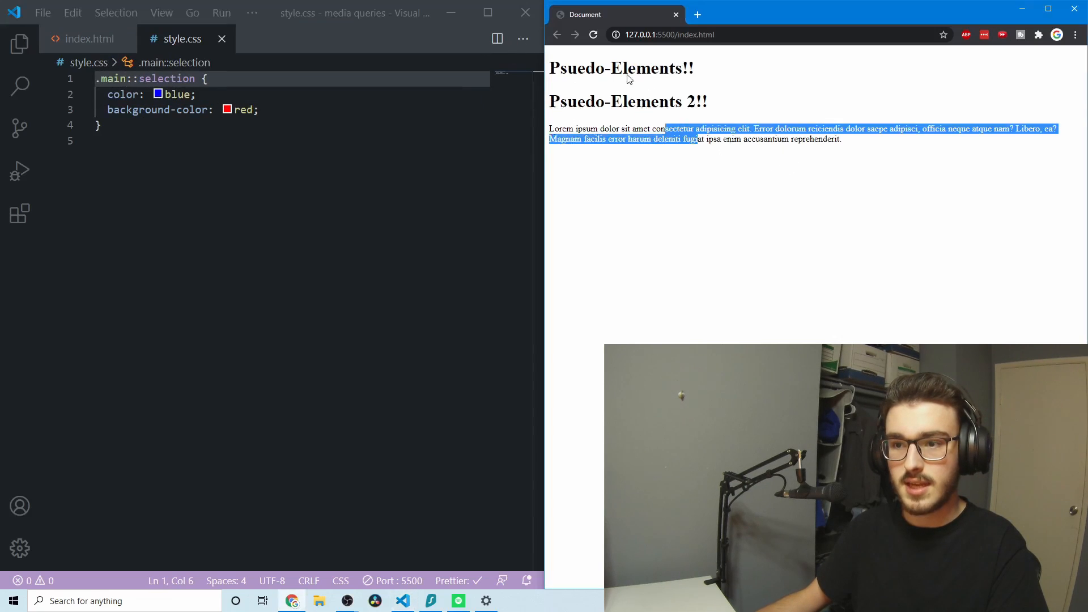
left_click(86, 38)
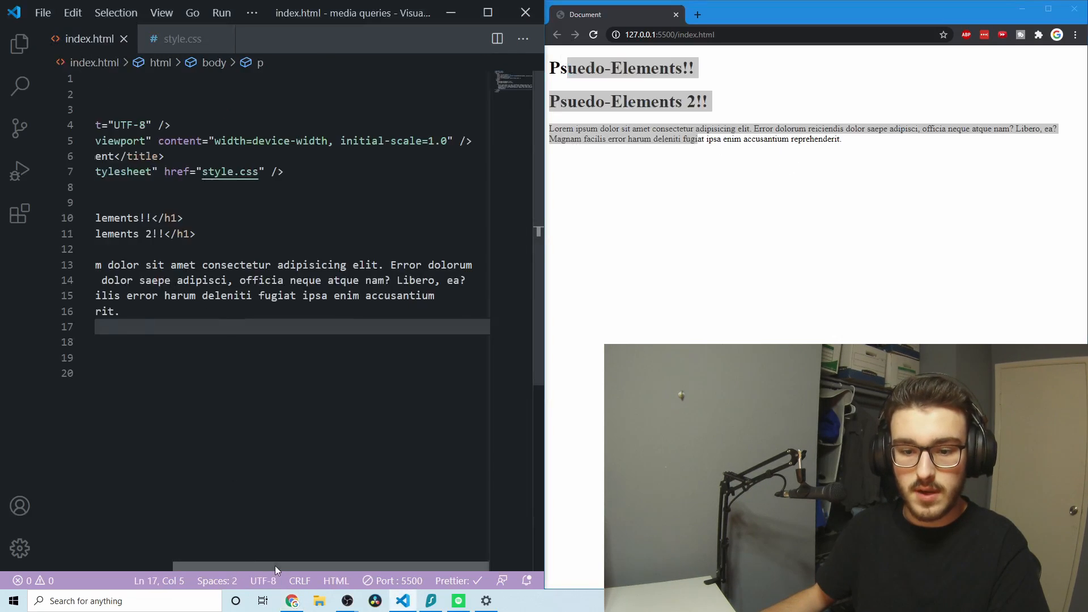
type("class>")
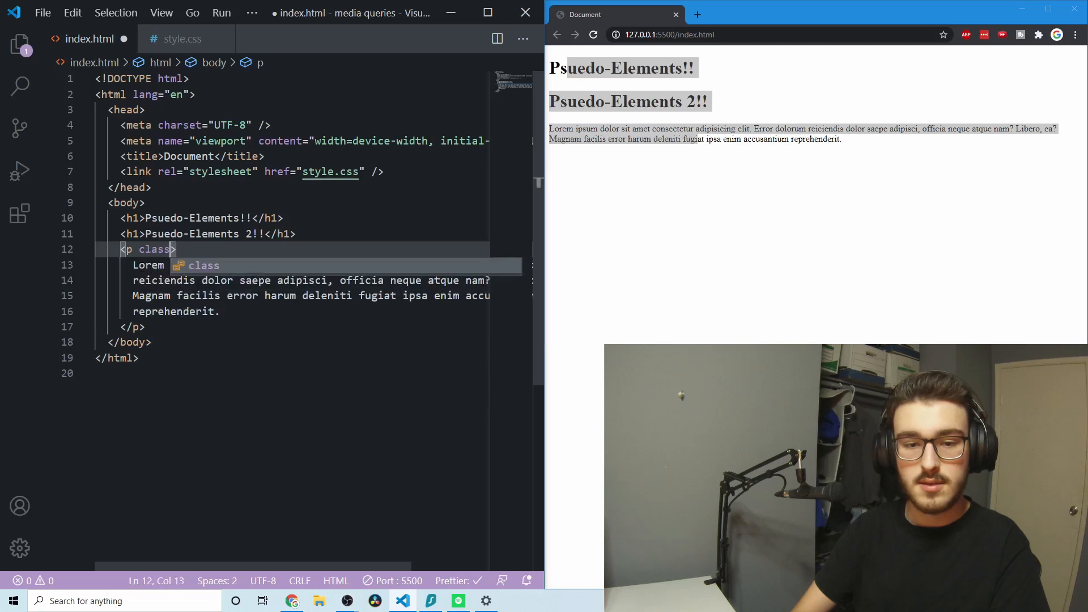
type("\"main\"")
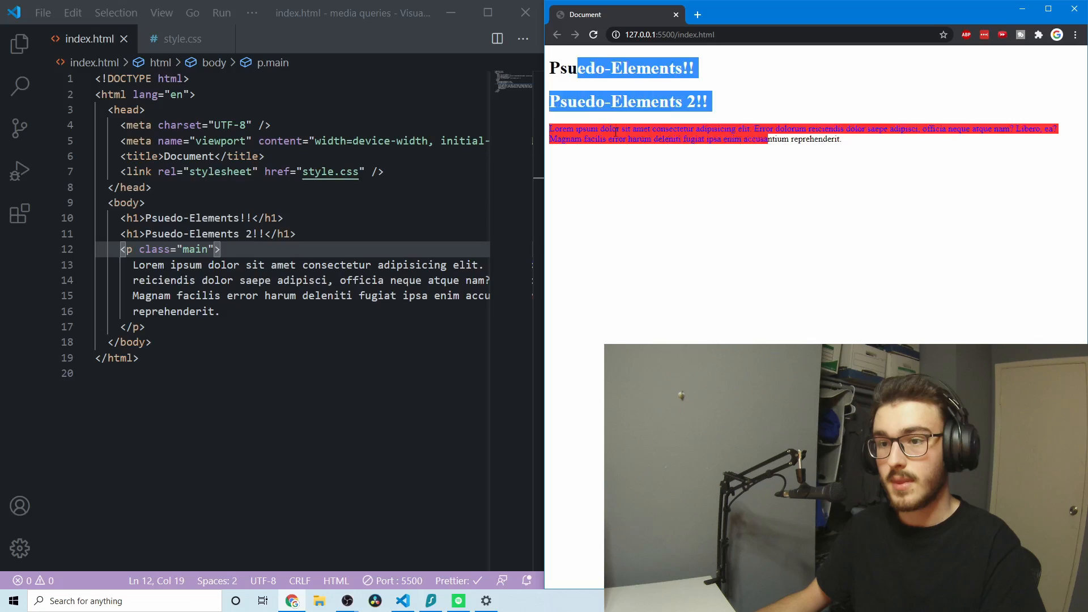
left_click(703, 150)
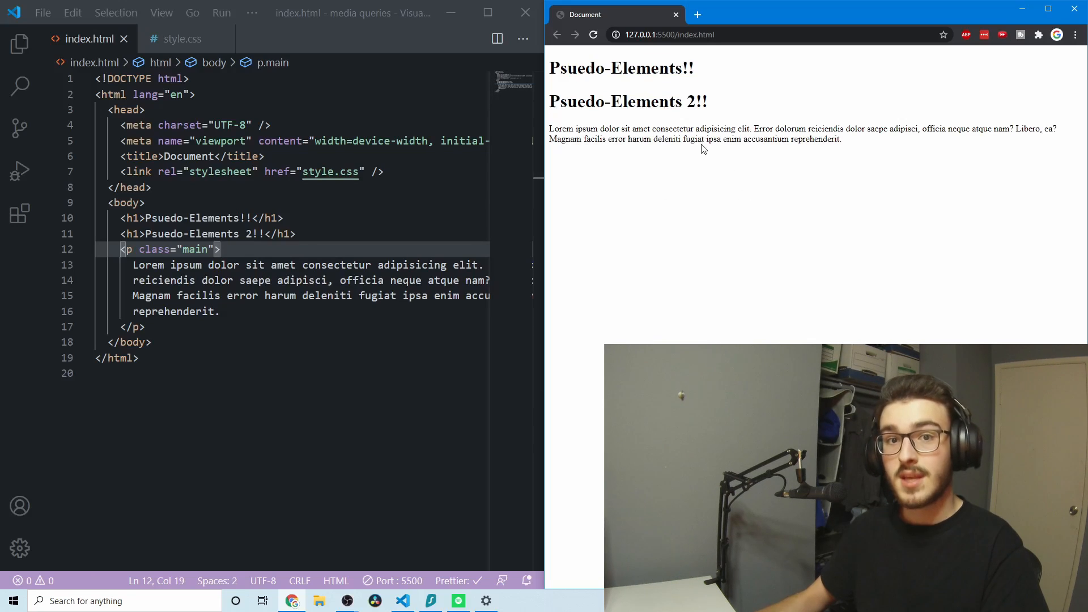